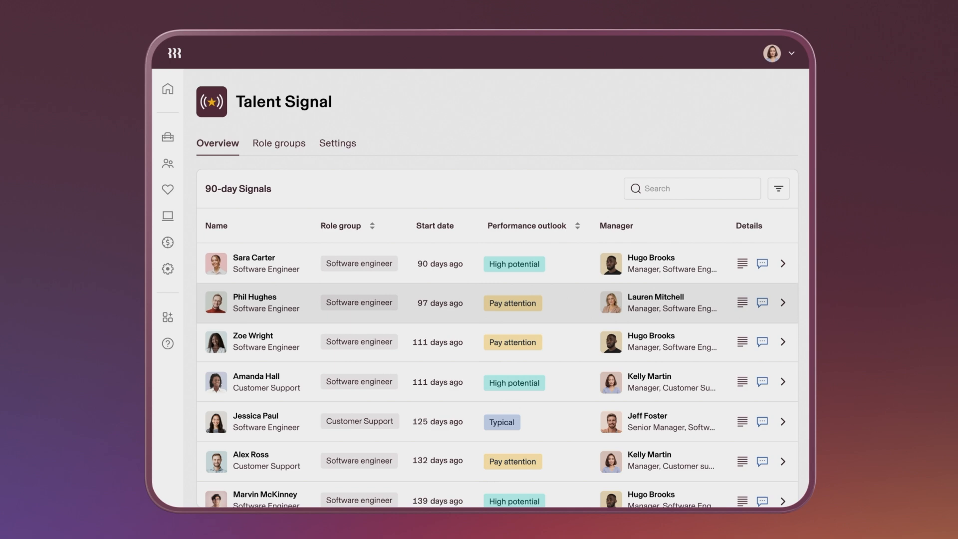
left_click(782, 302)
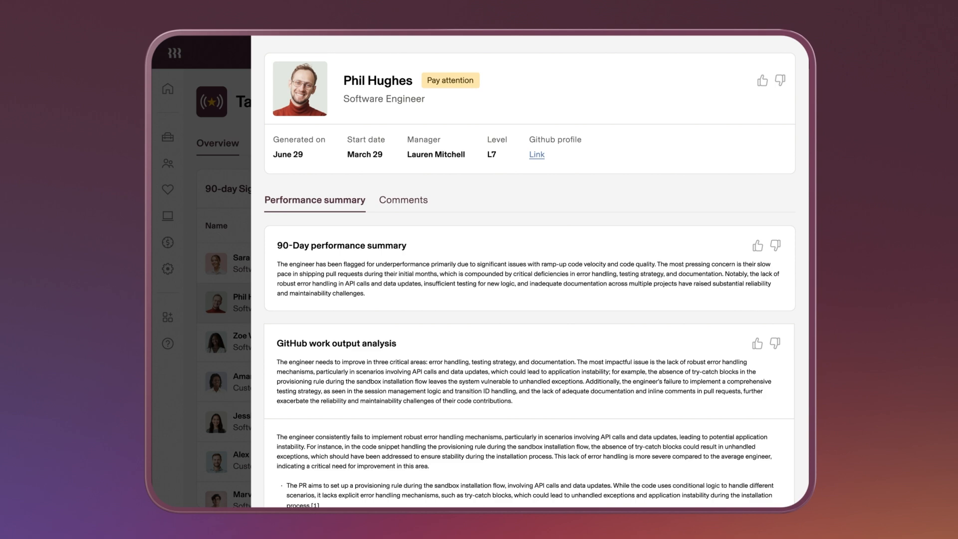
scroll("down", 3)
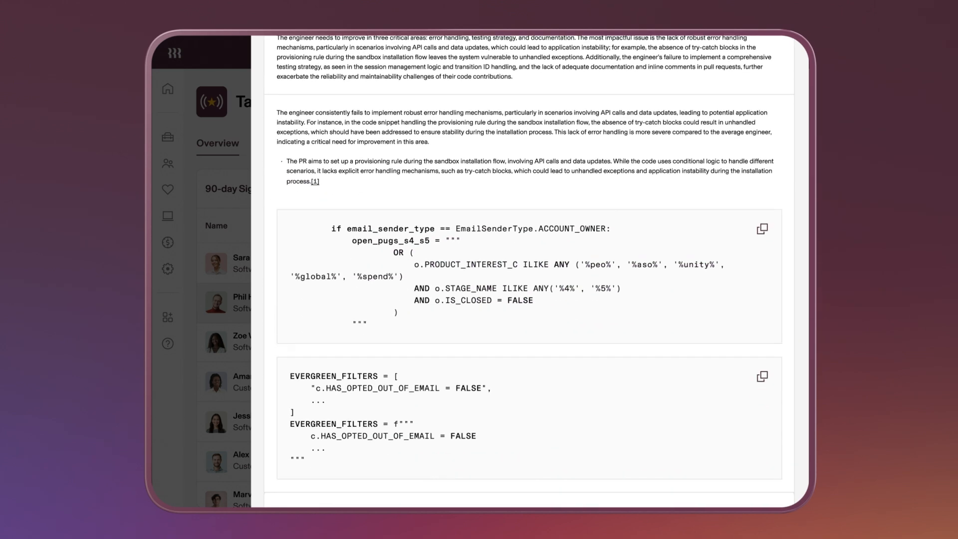
scroll("down", 3)
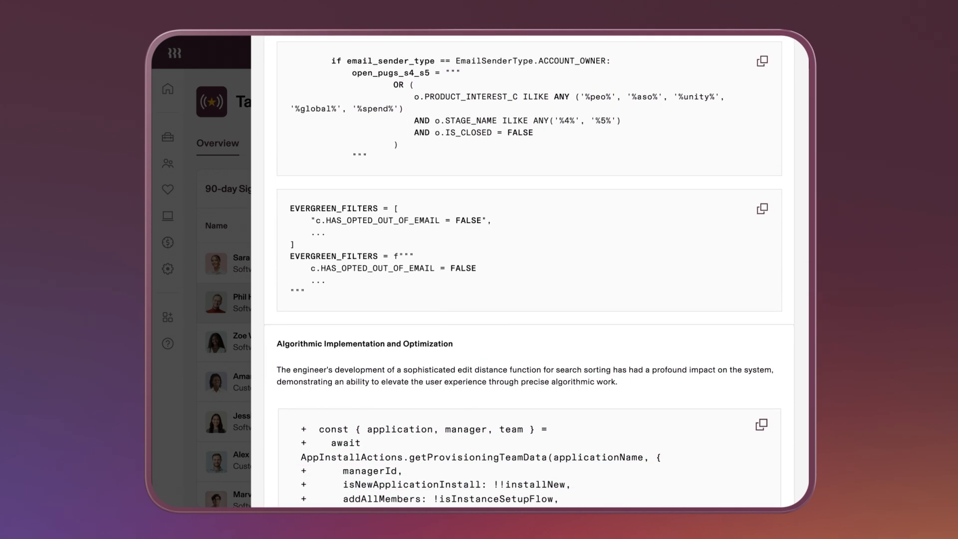
scroll("down", 3)
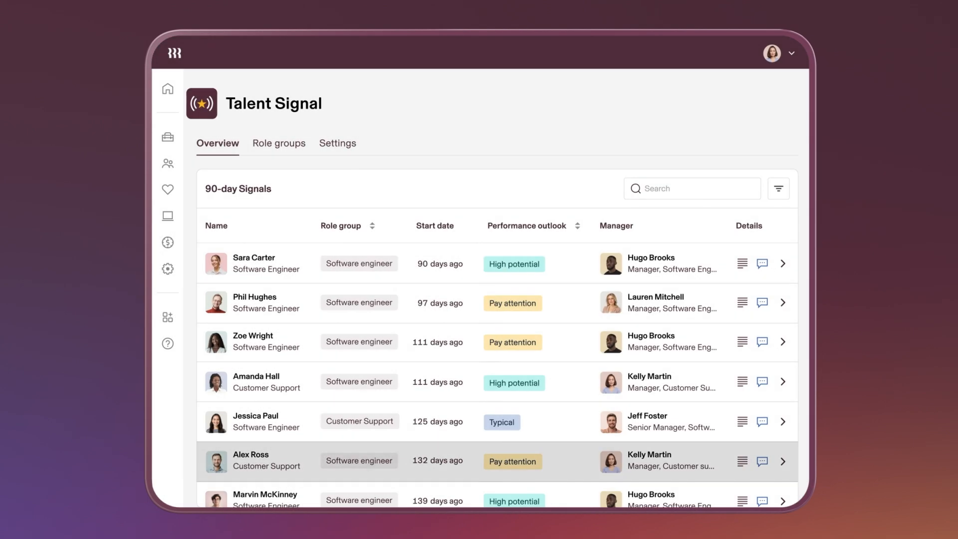
left_click(783, 461)
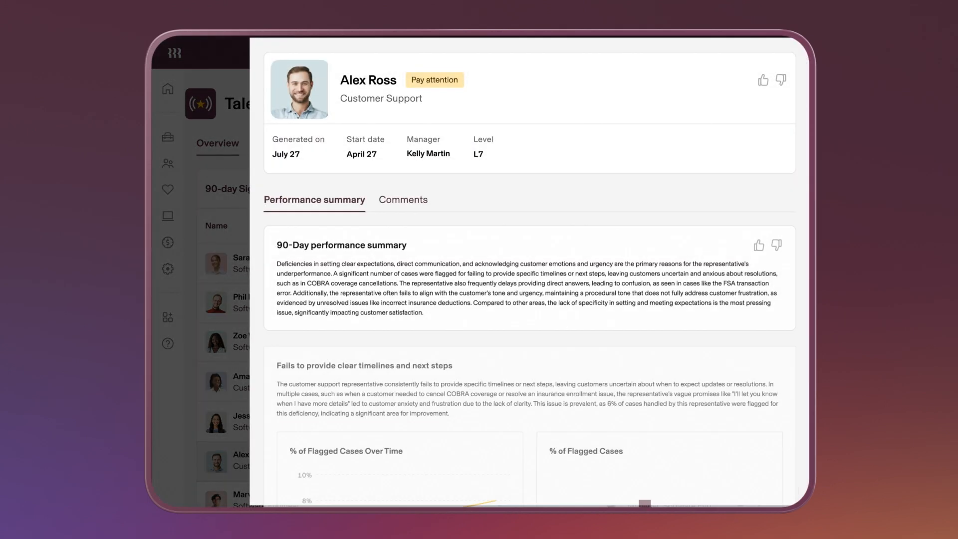